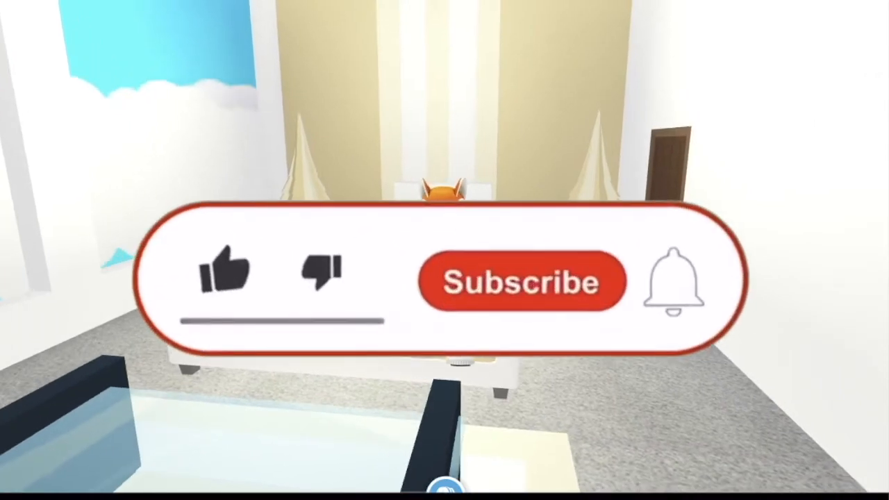
- Review the giveaway entry instructions and the note about triple entries before spinning
{"action": "left_click", "coordinate": [225, 281]}
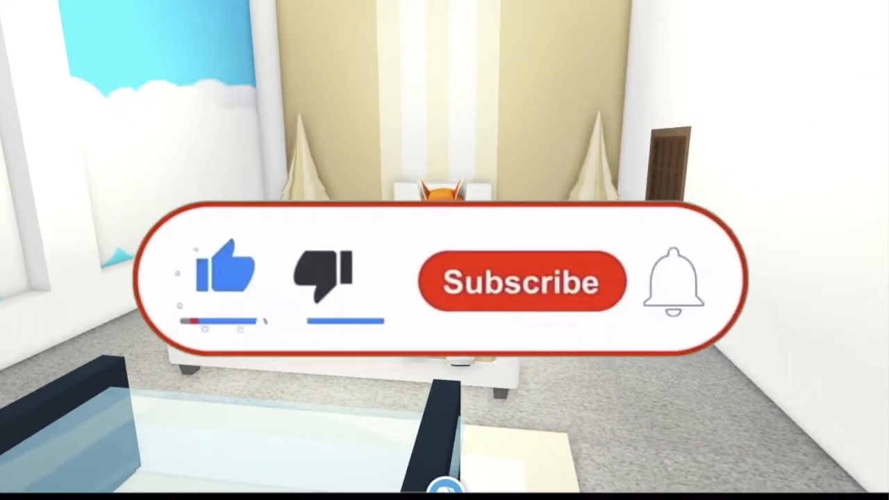
{"action": "left_click", "coordinate": [522, 282]}
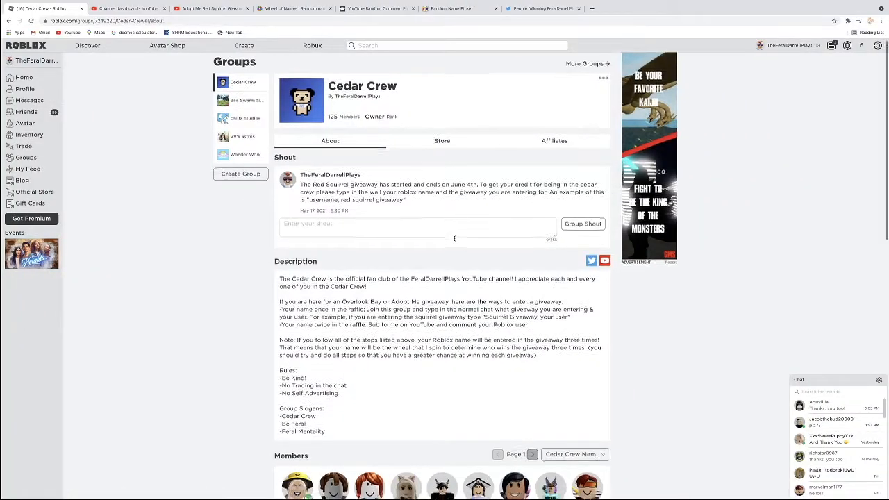
{"action": "scroll", "scroll_direction": "down", "scroll_amount": 3}
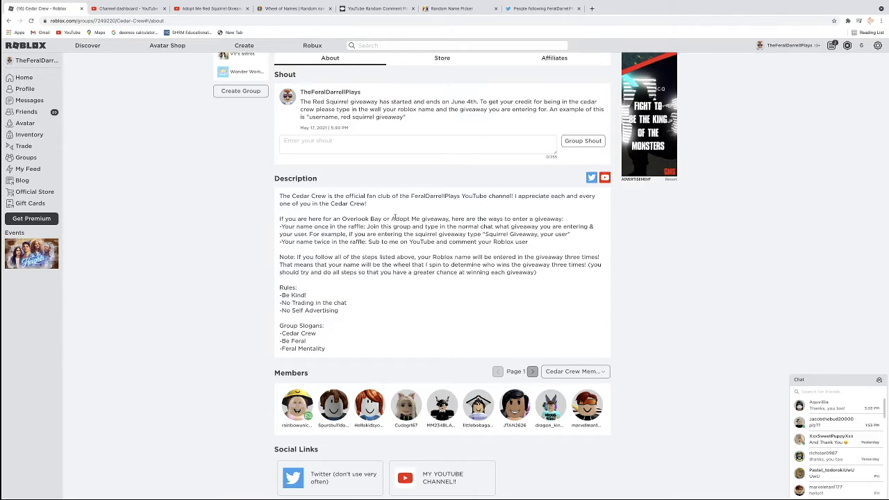
{"action": "mouse_move", "coordinate": [306, 228]}
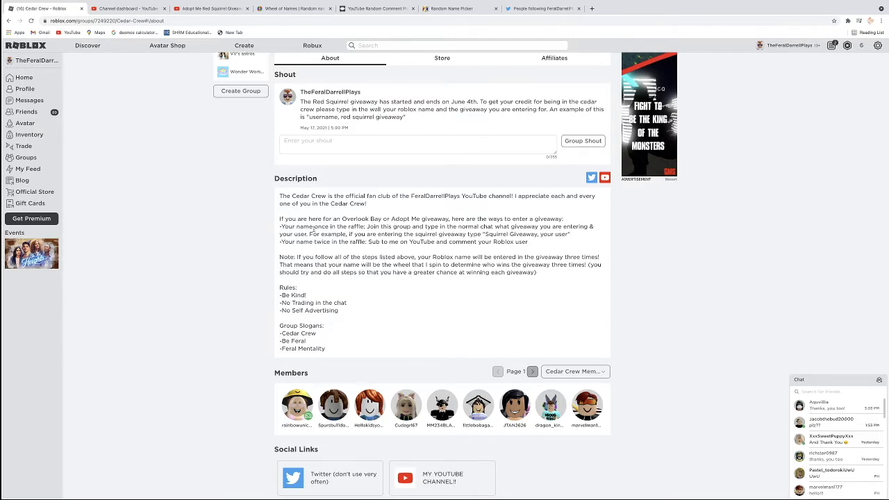
{"action": "double_click", "coordinate": [303, 226]}
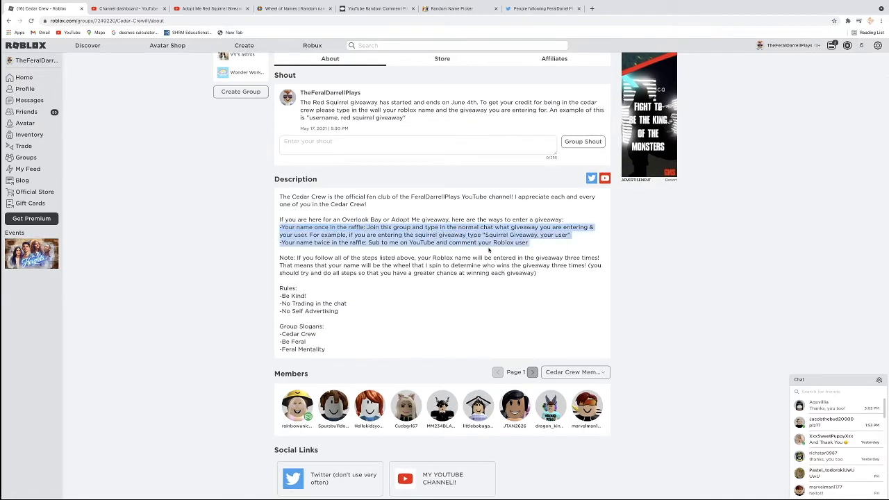
{"action": "mouse_move", "coordinate": [548, 243]}
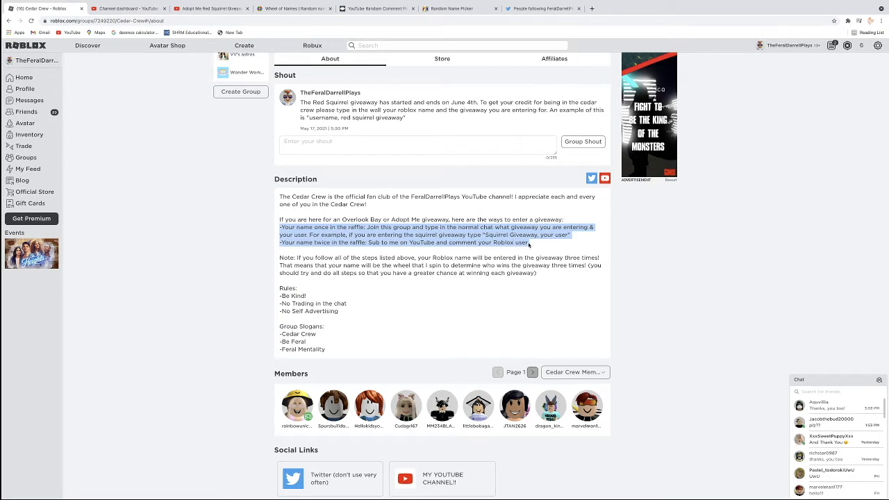
{"action": "mouse_move", "coordinate": [353, 253]}
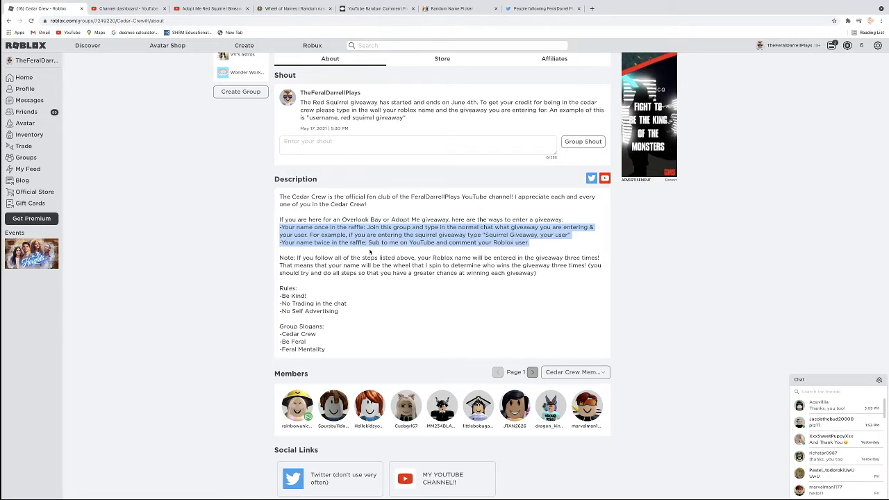
{"action": "mouse_move", "coordinate": [371, 250]}
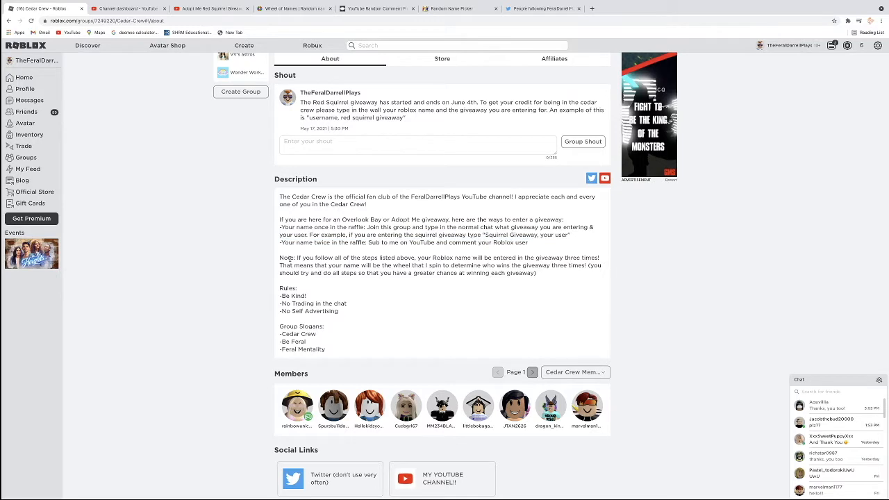
{"action": "mouse_move", "coordinate": [279, 260]}
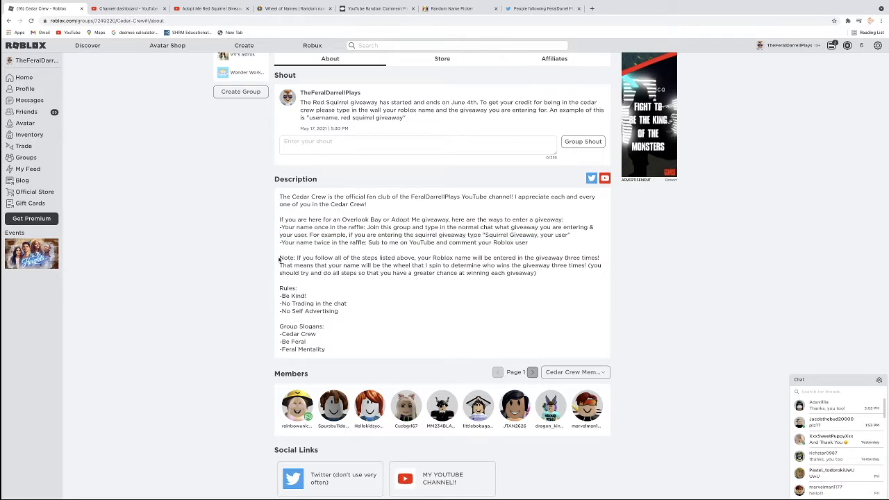
{"action": "left_click_drag", "start_coordinate": [278, 257], "coordinate": [537, 272]}
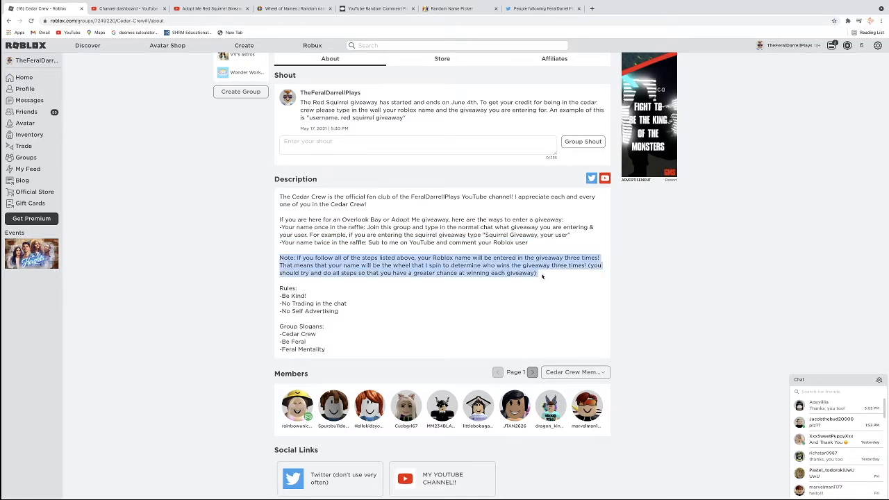
{"action": "mouse_move", "coordinate": [513, 272]}
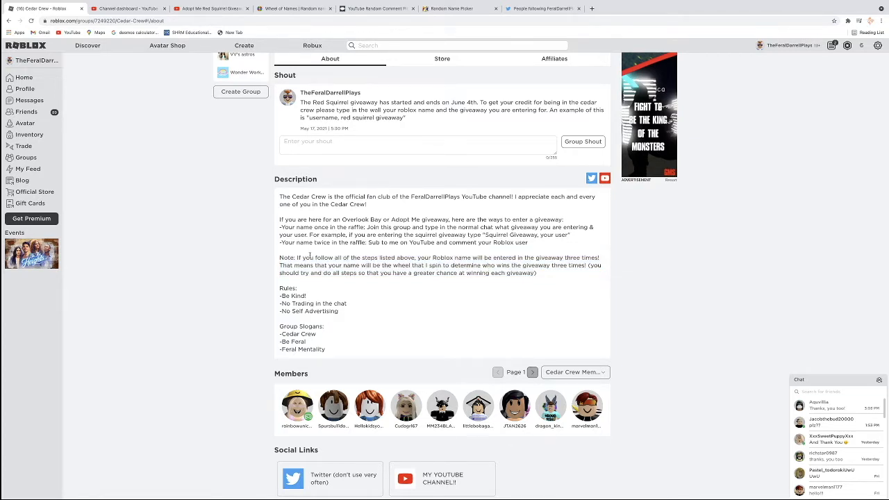
{"action": "scroll", "scroll_direction": "up", "scroll_amount": 3}
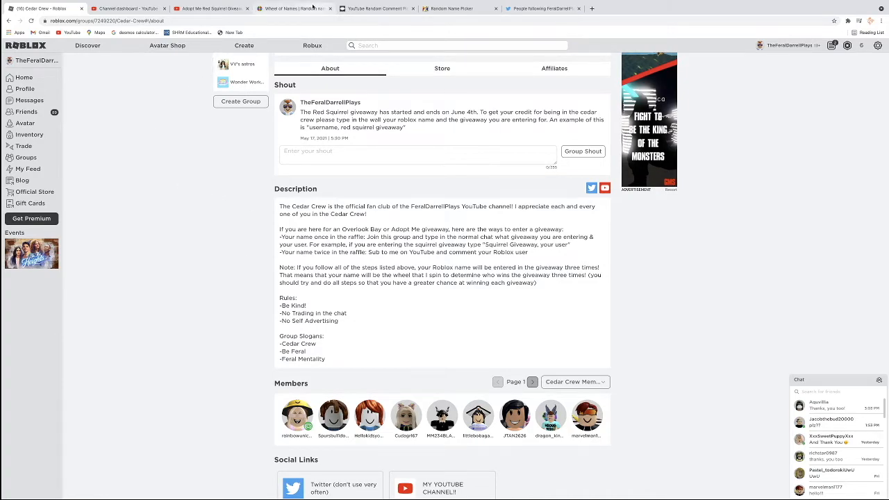
{"action": "left_click", "coordinate": [292, 8]}
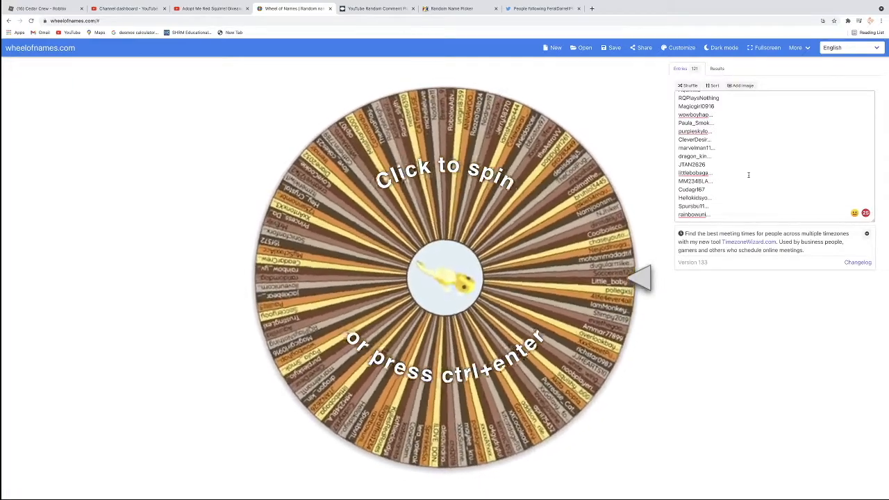
{"action": "left_click", "coordinate": [455, 267]}
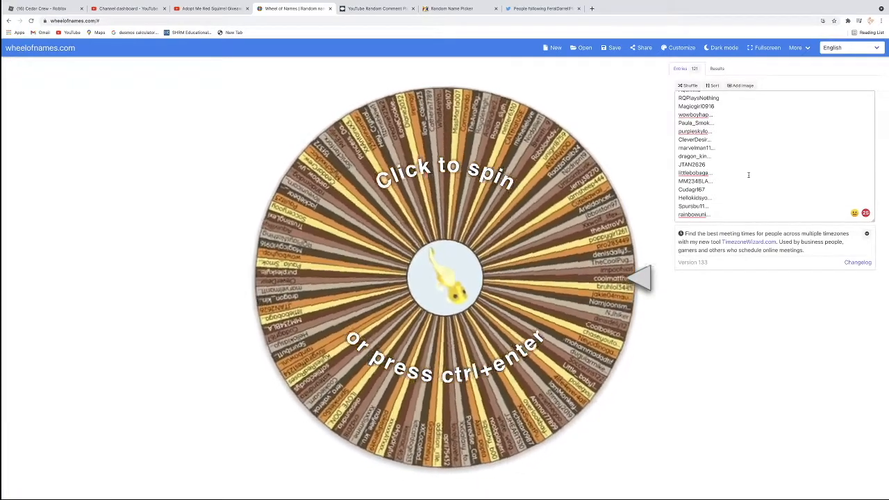
{"action": "left_click", "coordinate": [444, 278]}
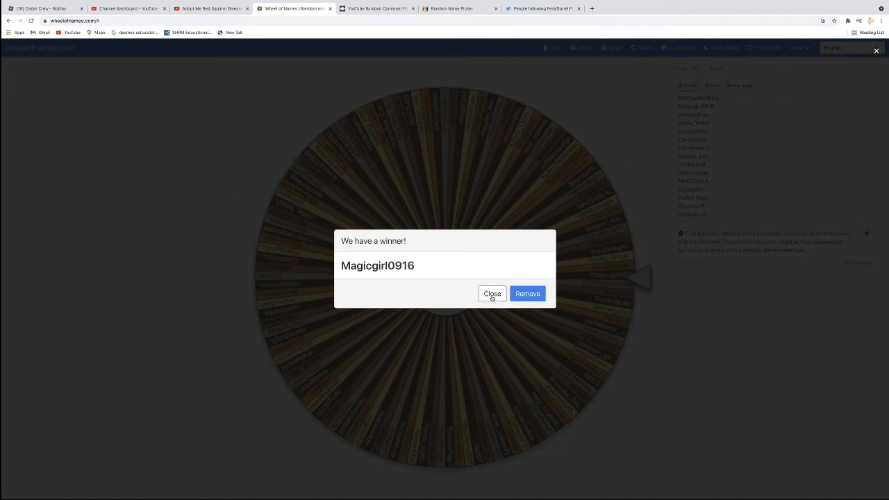
{"action": "left_click", "coordinate": [492, 293]}
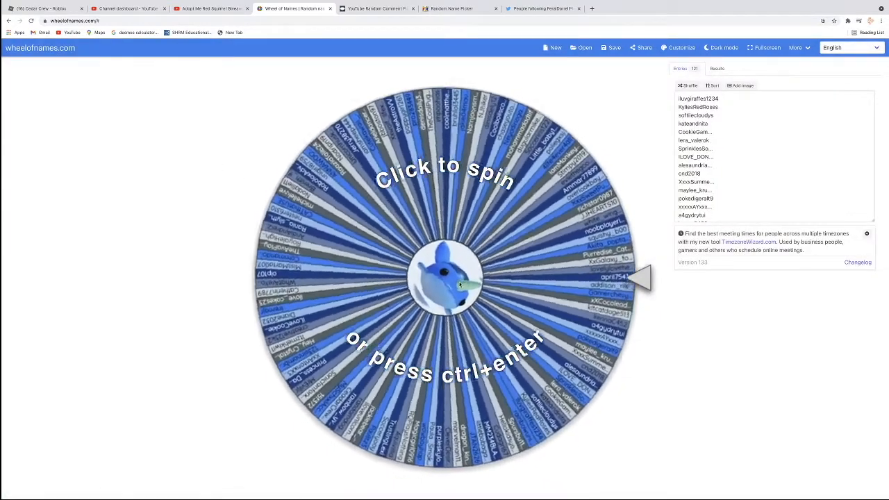
{"action": "left_click", "coordinate": [444, 278]}
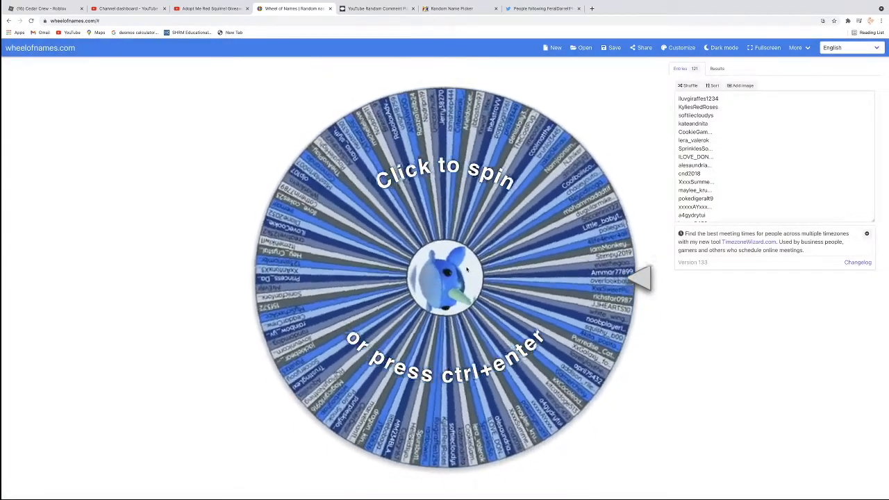
{"action": "left_click", "coordinate": [445, 271]}
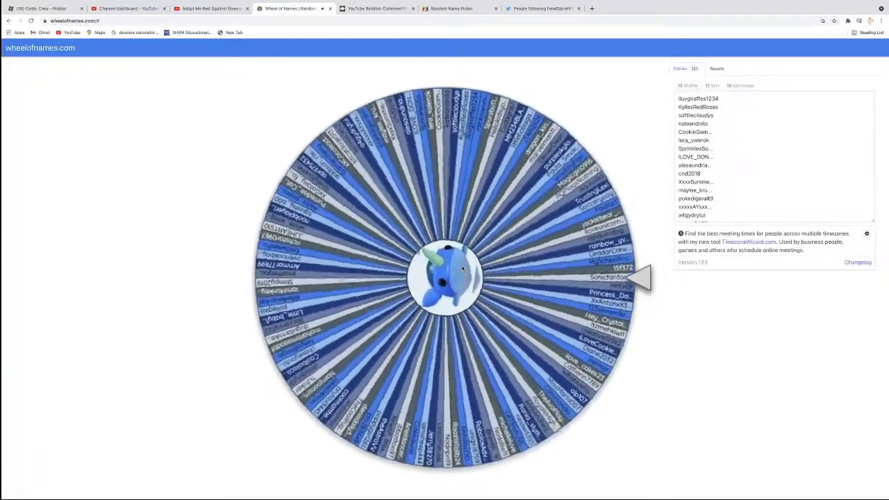
{"action": "left_click", "coordinate": [445, 267]}
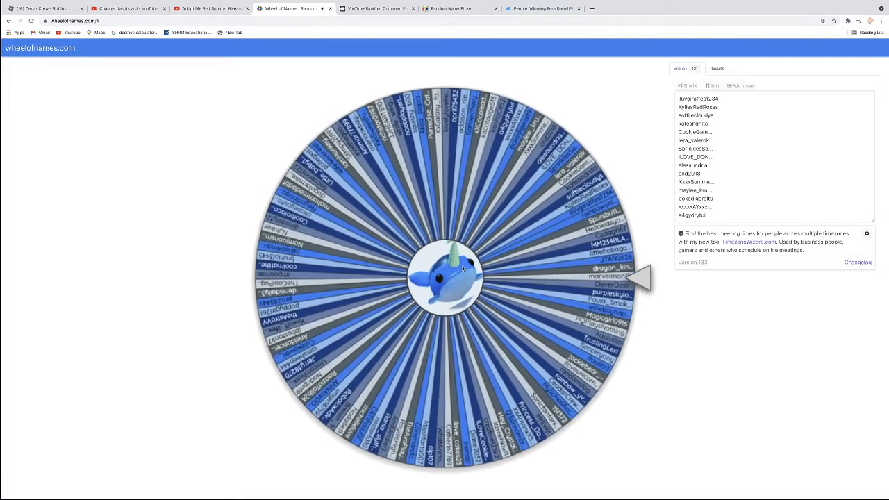
{"action": "left_click", "coordinate": [445, 271]}
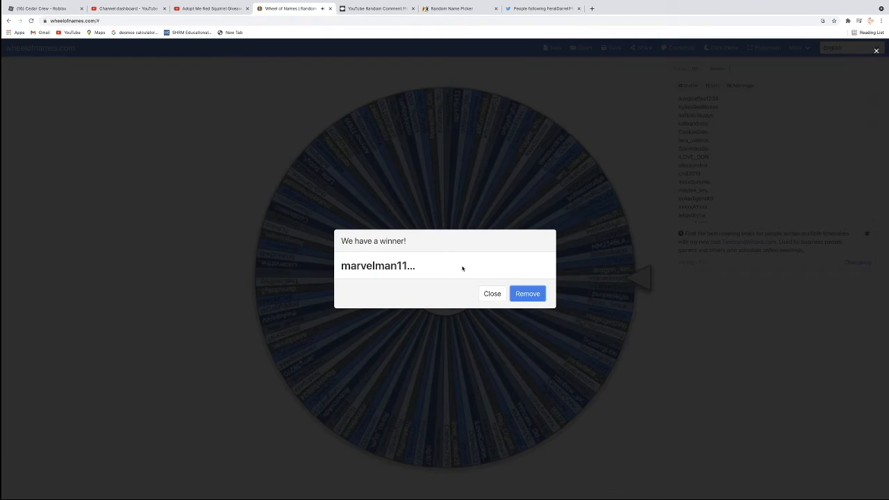
{"action": "left_click", "coordinate": [378, 8]}
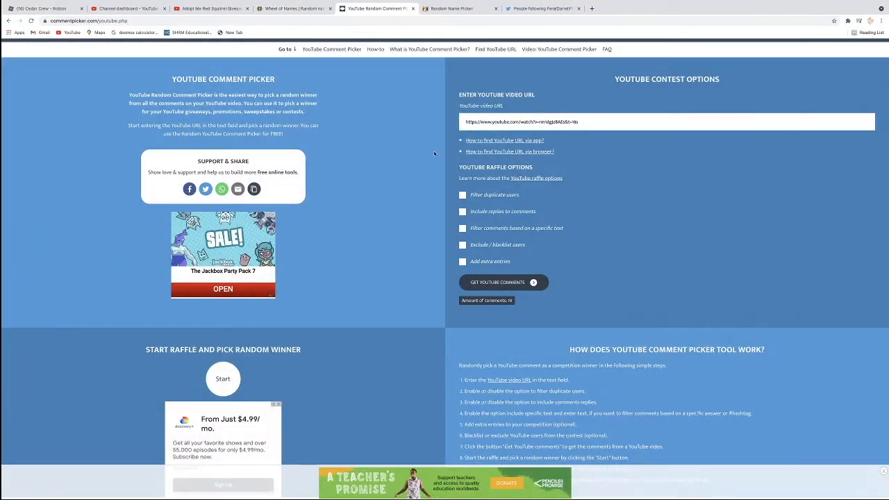
{"action": "scroll", "scroll_direction": "down", "scroll_amount": 3}
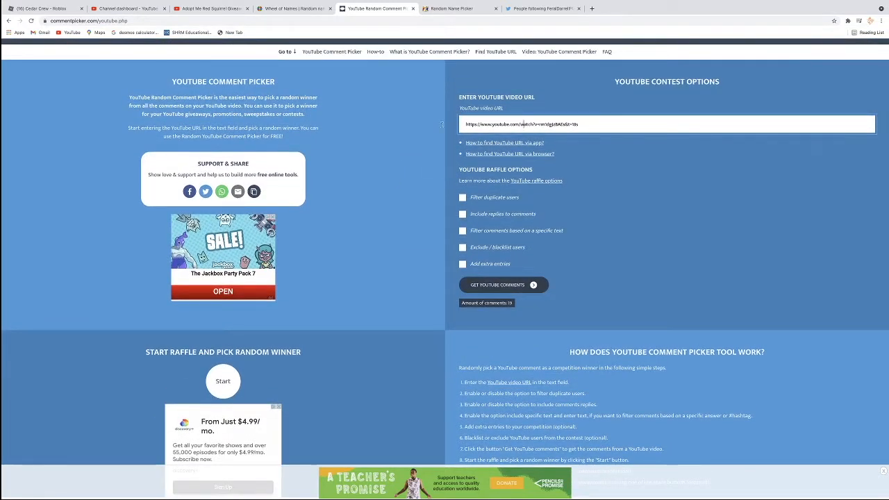
{"action": "left_click", "coordinate": [211, 9]}
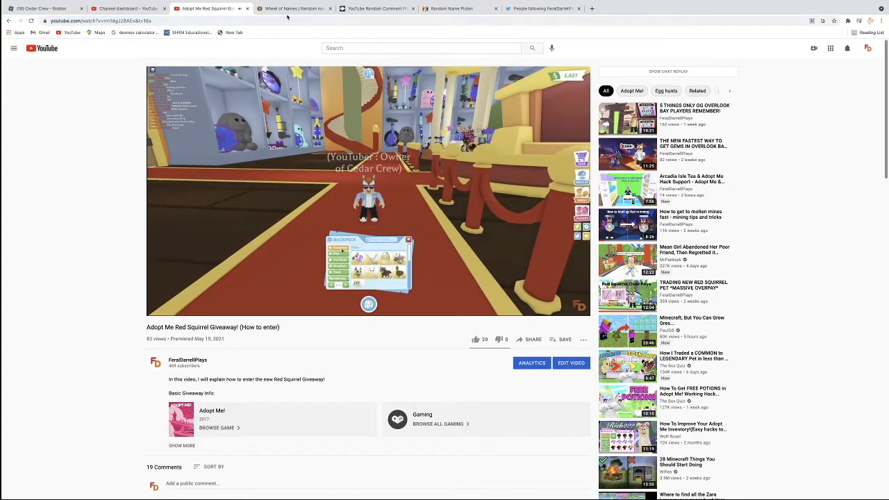
{"action": "left_click", "coordinate": [378, 8]}
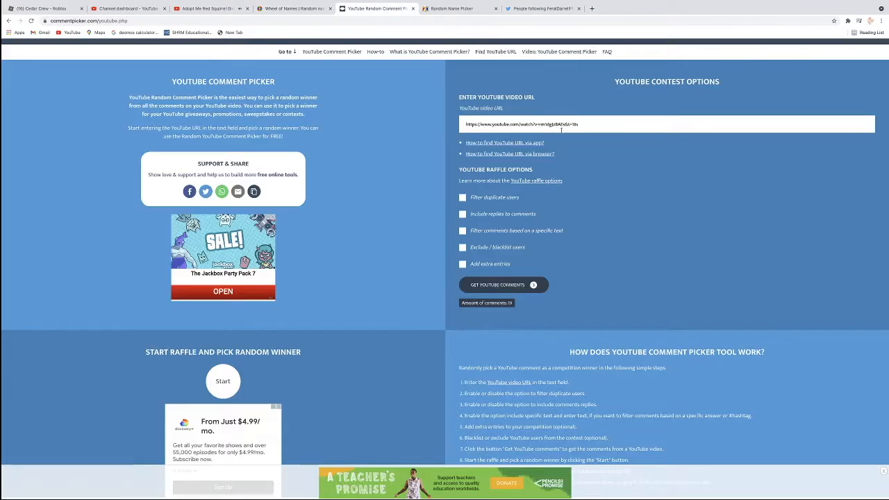
{"action": "type", "text": "https://www.youtube.com/watch?v=TGOMQYLQy-4"}
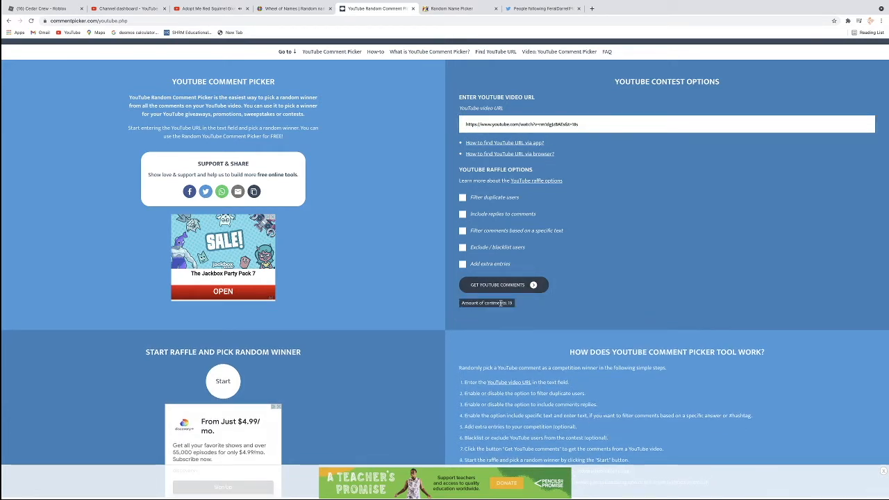
- Draw a random commenter, pass over Theo Gaming and re-draw to get little boba games
{"action": "scroll", "scroll_direction": "down", "scroll_amount": 3}
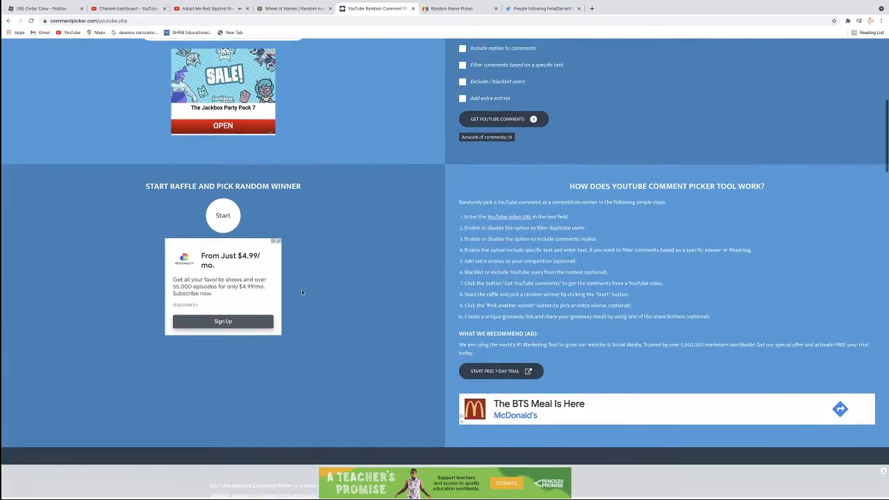
{"action": "left_click", "coordinate": [223, 215]}
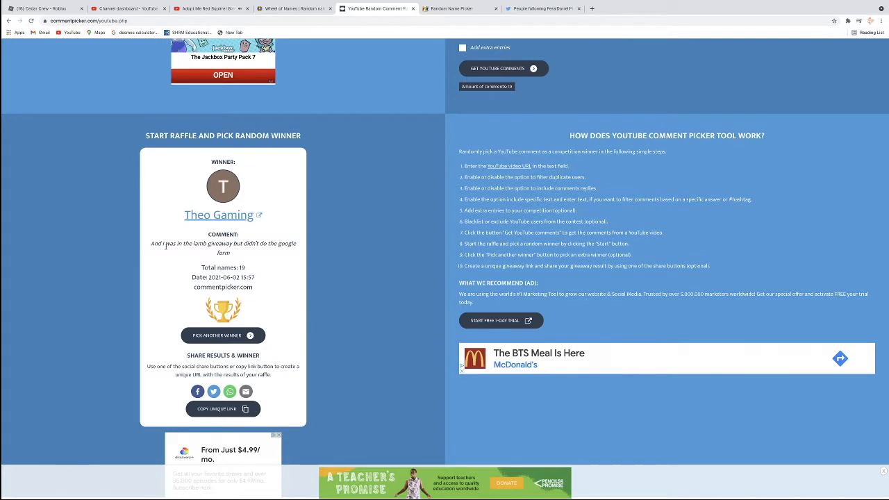
{"action": "mouse_move", "coordinate": [267, 308]}
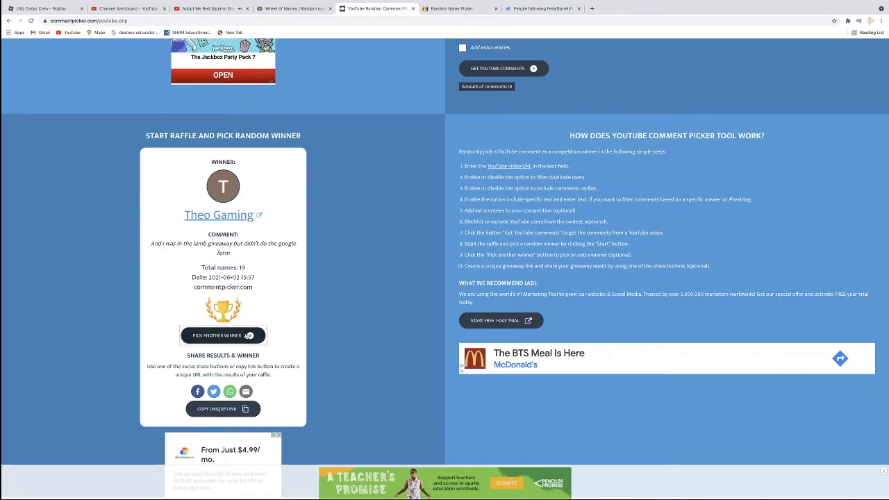
{"action": "left_click", "coordinate": [222, 334]}
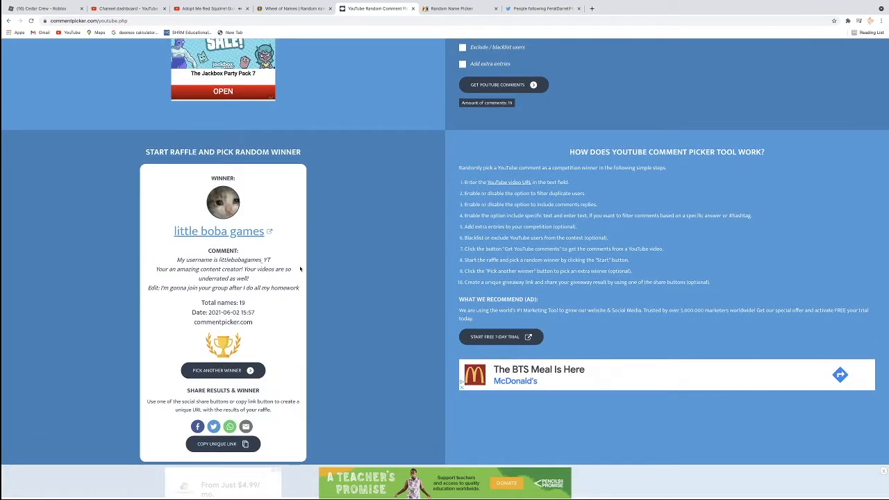
{"action": "scroll", "scroll_direction": "down", "scroll_amount": 3}
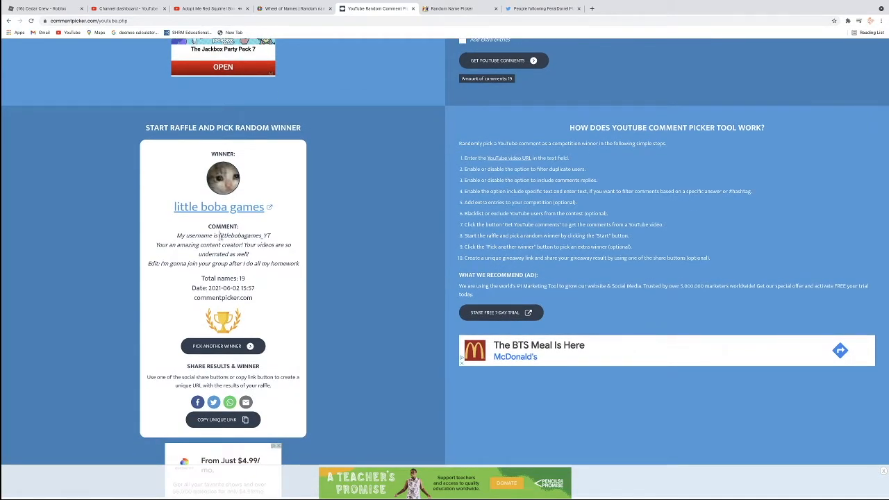
{"action": "double_click", "coordinate": [239, 237]}
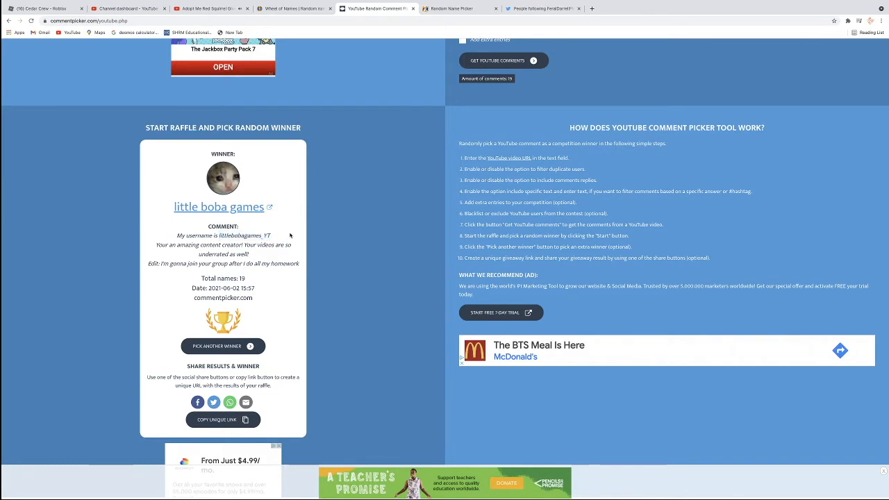
{"action": "left_click", "coordinate": [459, 9]}
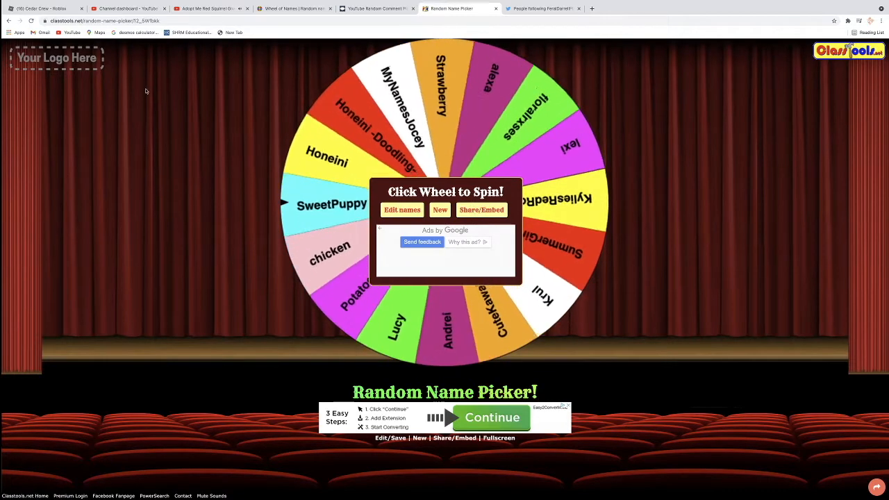
- Spin the Classtools name wheel to land on CuteKawaiiPanda, then move to Wheel of Names
{"action": "left_click", "coordinate": [539, 9]}
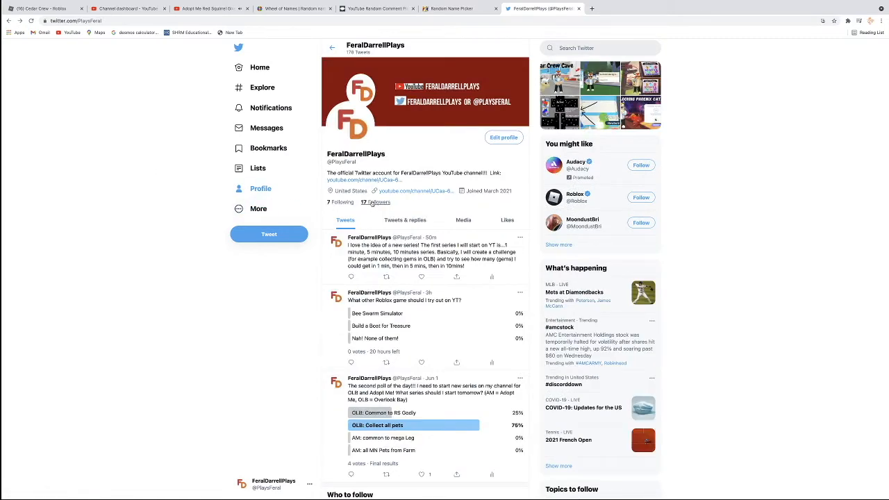
{"action": "left_click", "coordinate": [453, 9]}
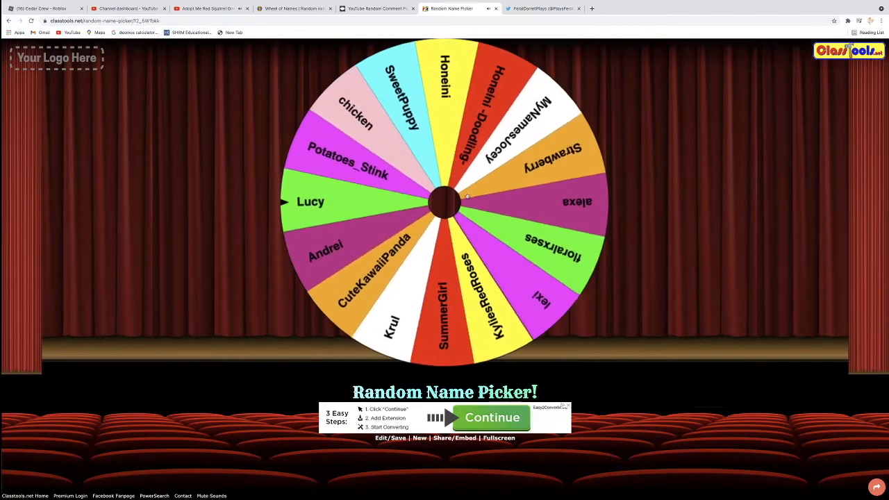
{"action": "left_click", "coordinate": [445, 203]}
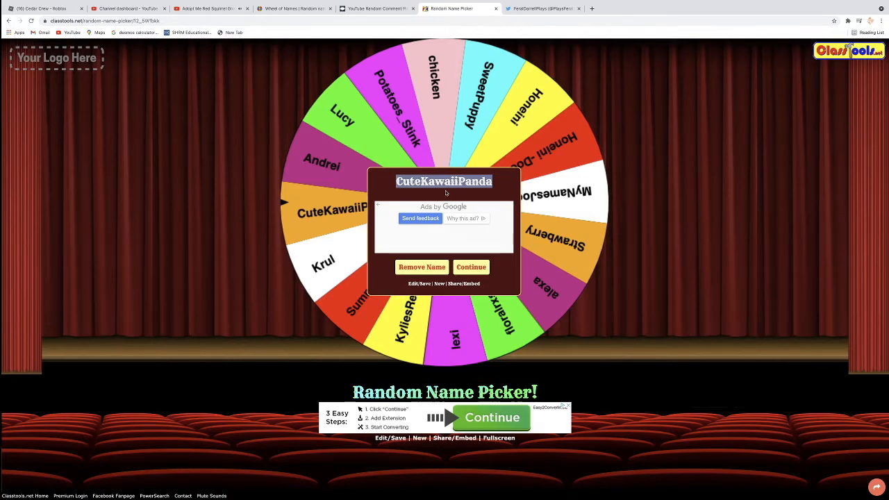
{"action": "left_click", "coordinate": [303, 8]}
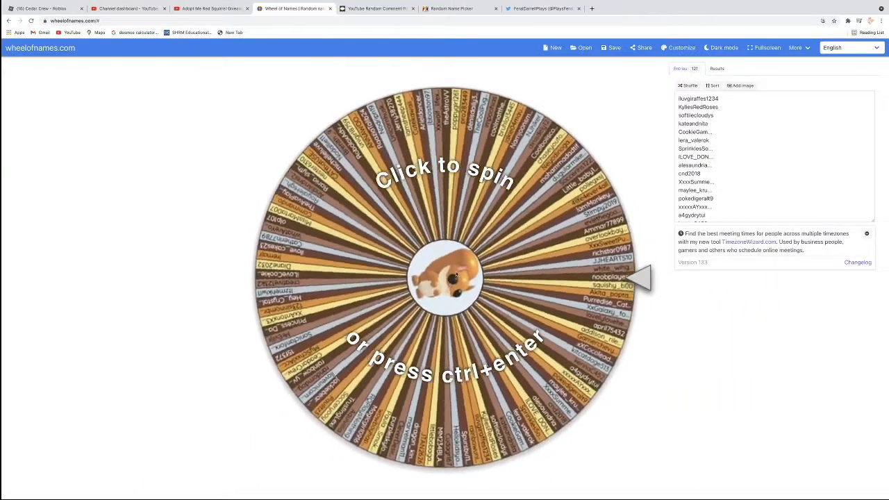
{"action": "left_click", "coordinate": [441, 276]}
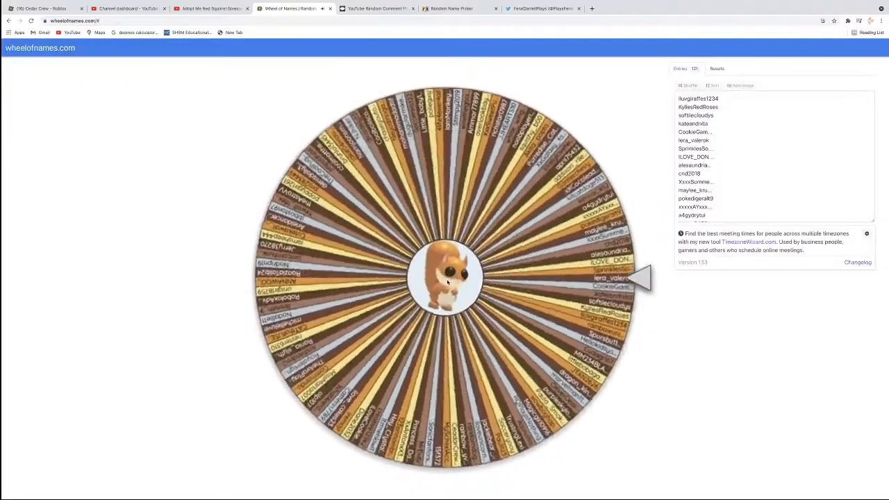
{"action": "left_click", "coordinate": [451, 281]}
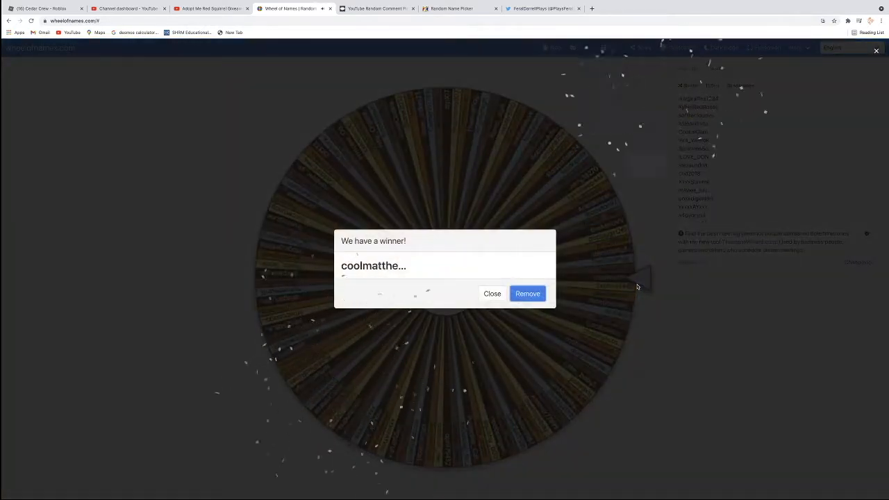
{"action": "double_click", "coordinate": [372, 266]}
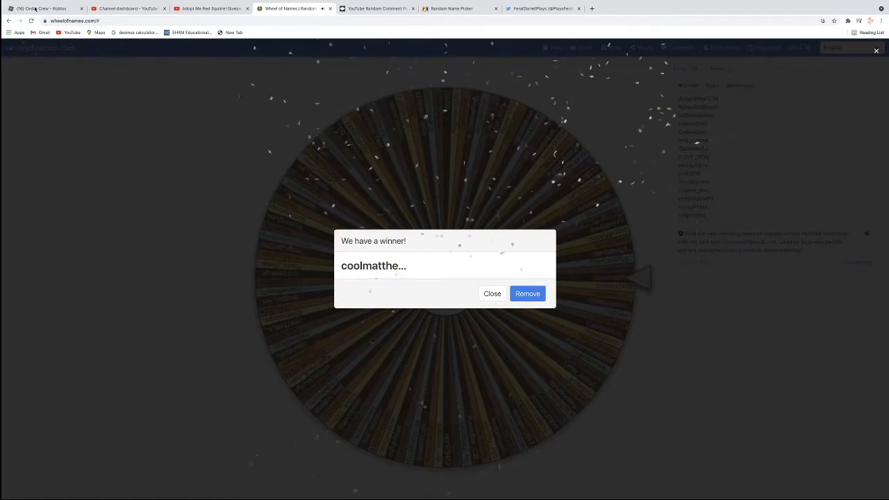
{"action": "left_click", "coordinate": [28, 9]}
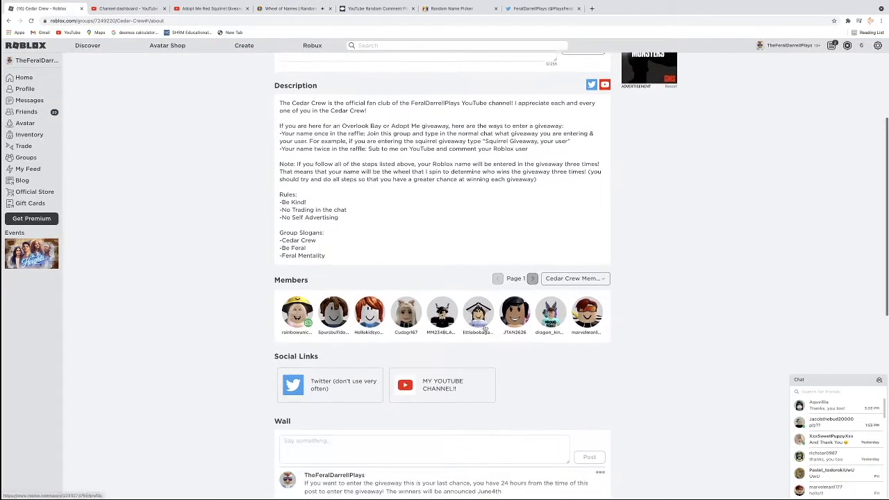
- Page through the Cedar Crew members list up to page 8 looking for the winner
{"action": "left_click", "coordinate": [534, 278]}
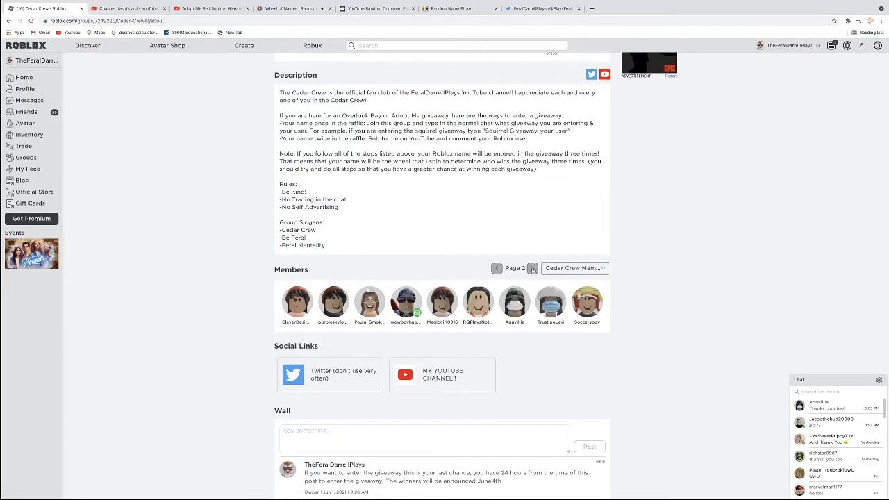
{"action": "left_click", "coordinate": [532, 268]}
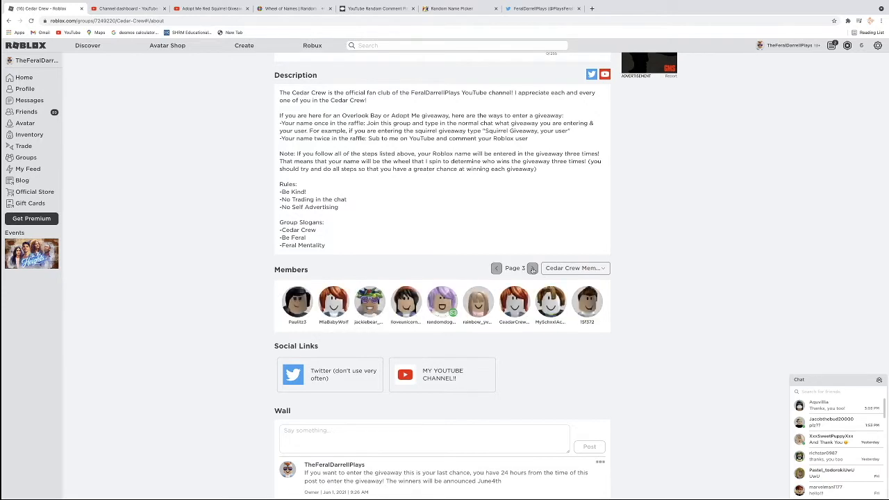
{"action": "left_click", "coordinate": [532, 268]}
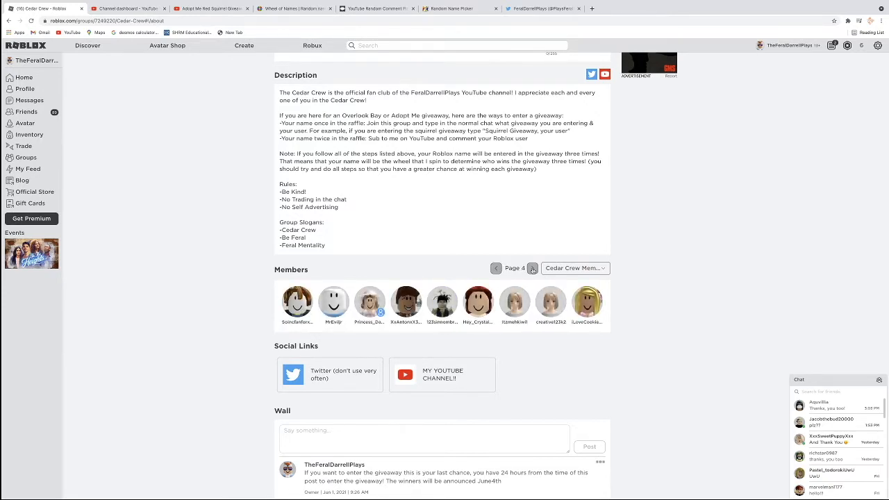
{"action": "left_click", "coordinate": [533, 268]}
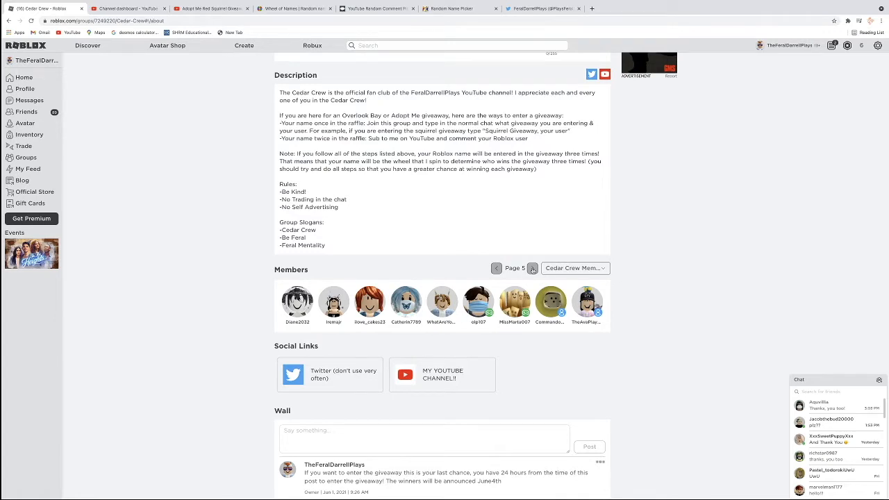
{"action": "left_click", "coordinate": [532, 268]}
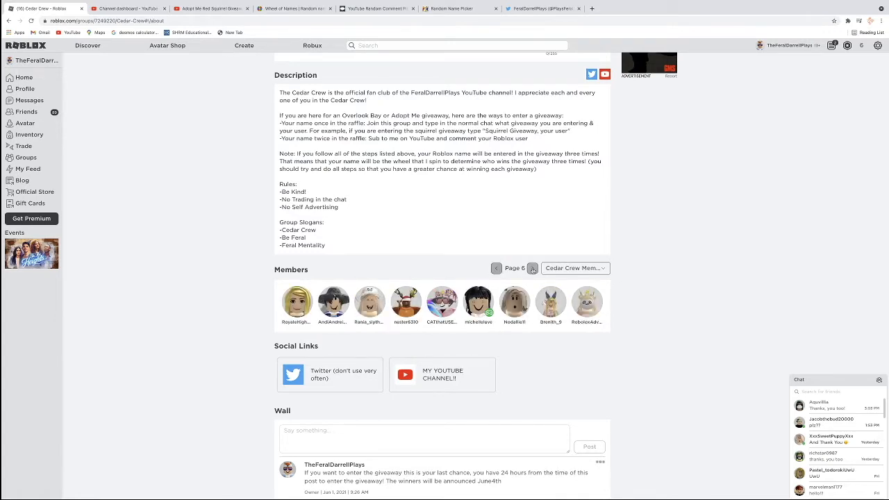
{"action": "left_click", "coordinate": [531, 268]}
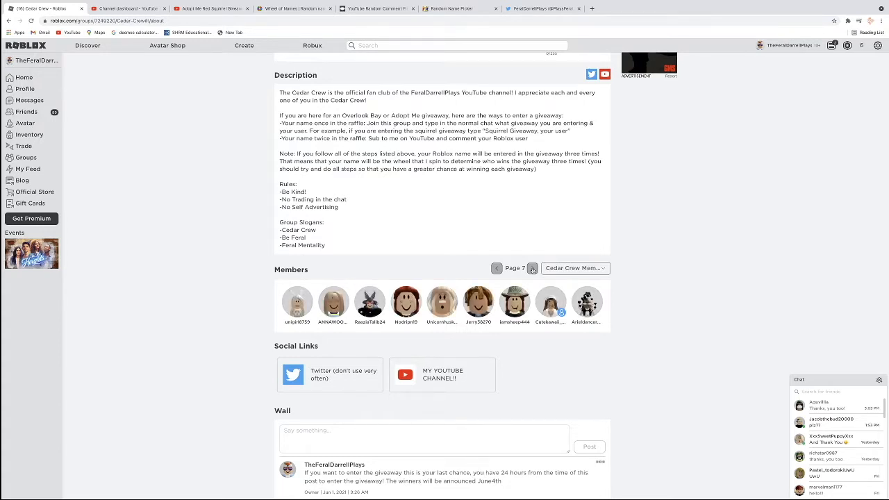
{"action": "left_click", "coordinate": [533, 268]}
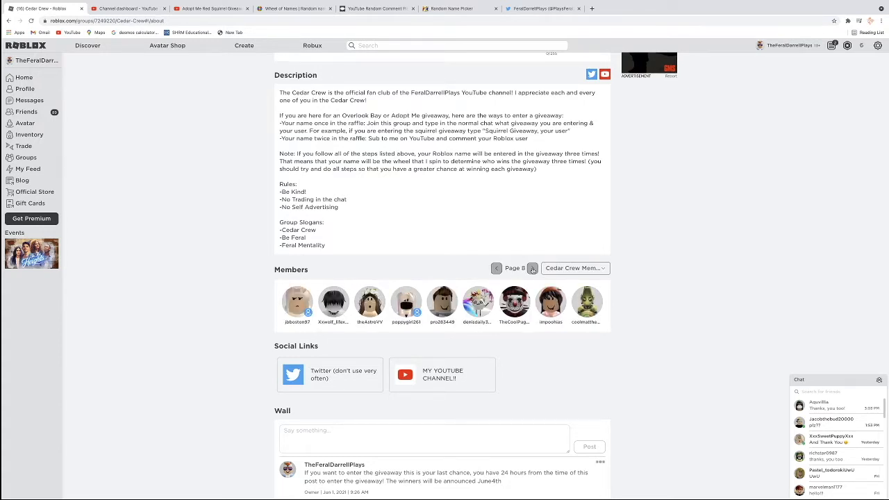